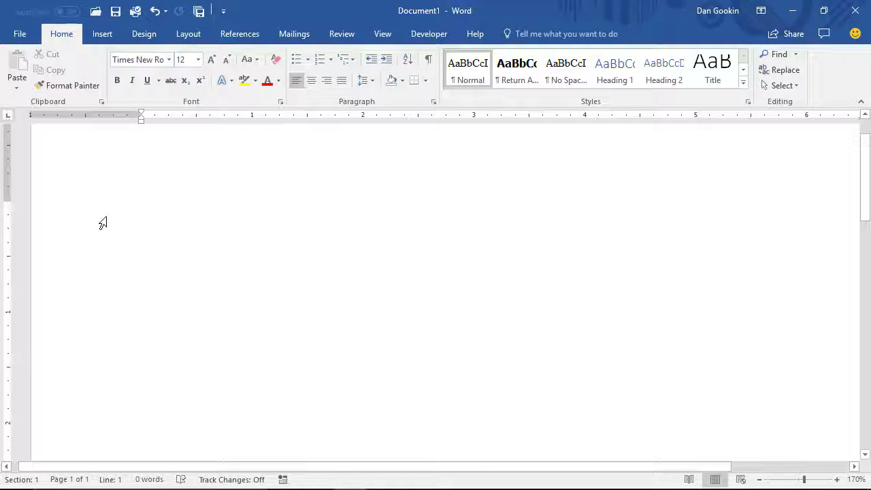
# - Type 'Let's go to the café and work on my resum', dropping the unaccented final e
pyautogui.write("Let'")
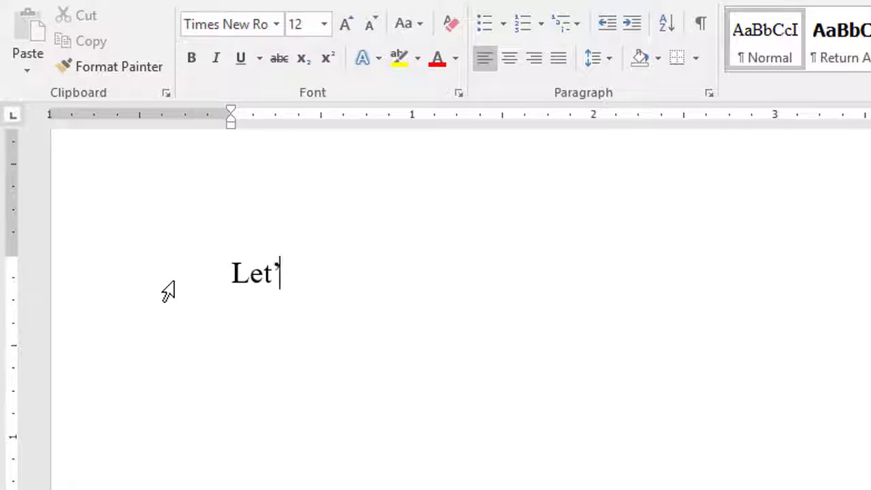
pyautogui.write("'s go to the cafe")
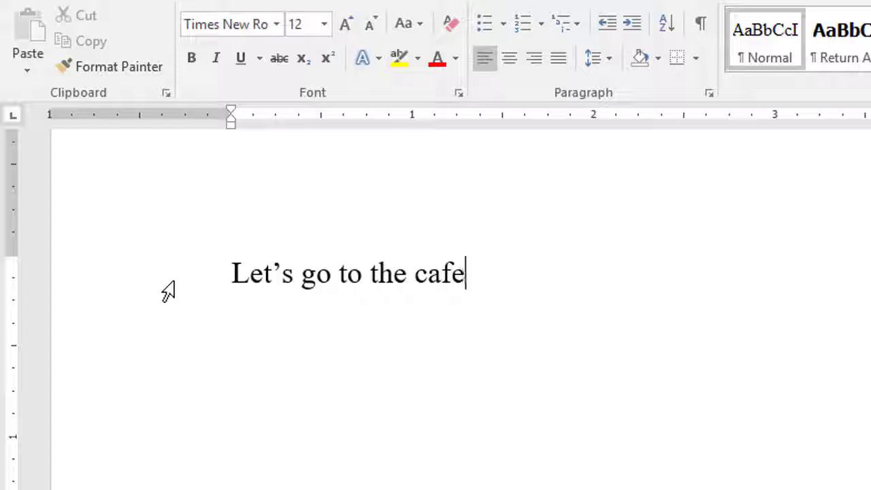
pyautogui.write('é')
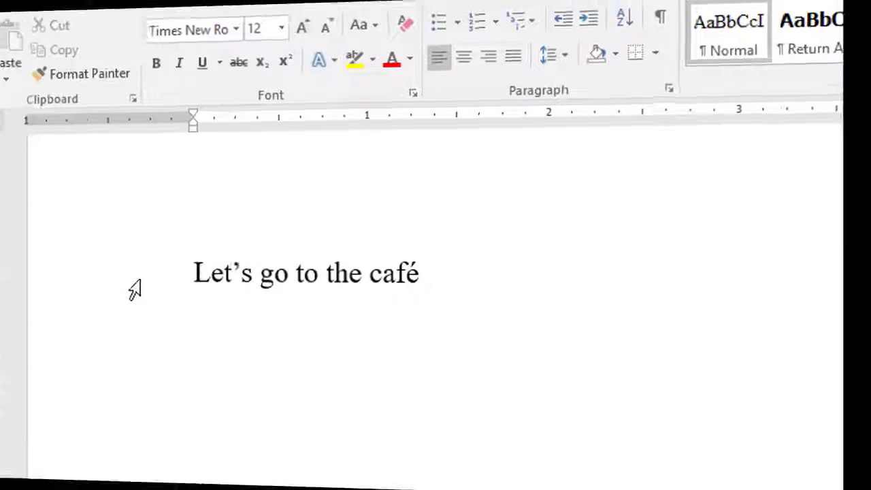
pyautogui.write('and work o')
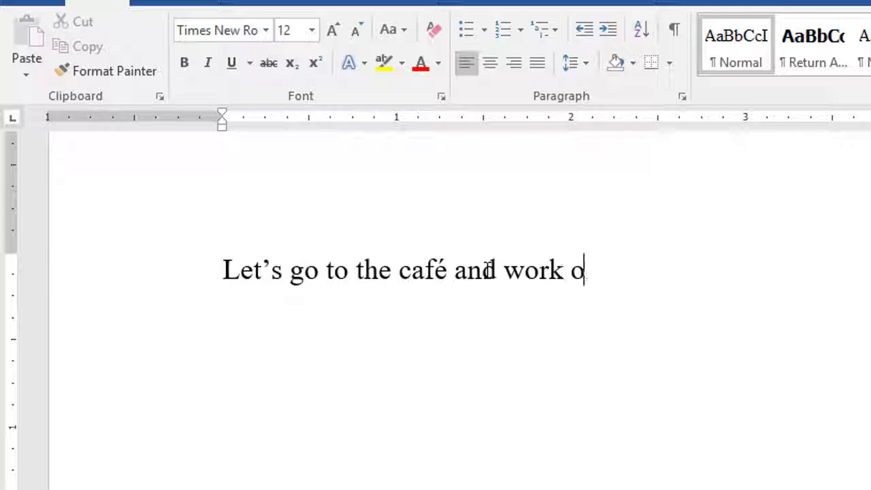
pyautogui.write('n my resume')
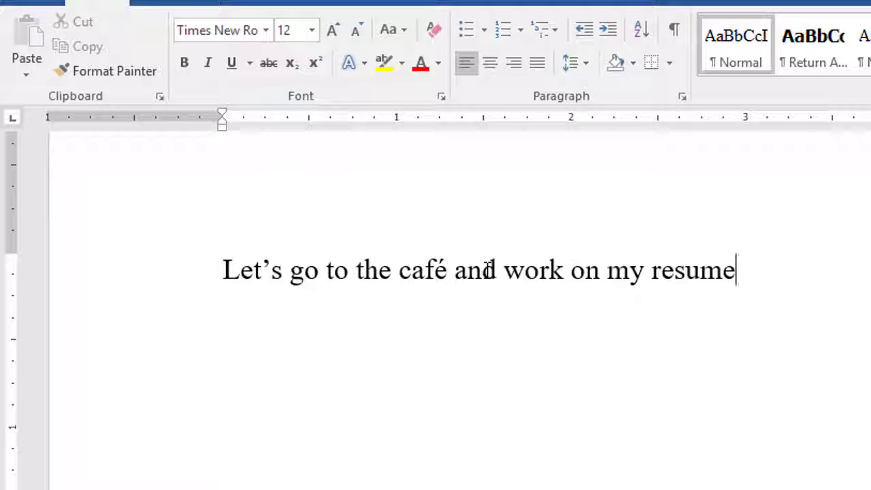
pyautogui.press('backspace')
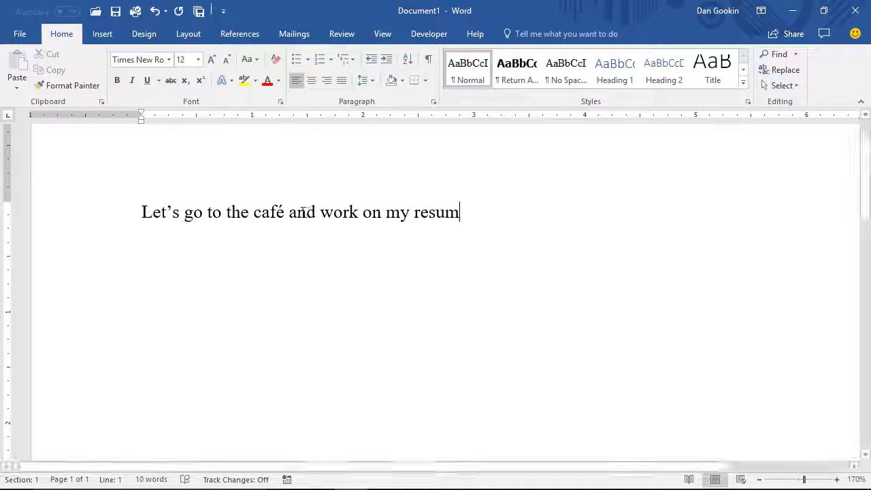
# - Open the More Symbols chart from the Insert ribbon's Symbol list
pyautogui.click(102, 34)
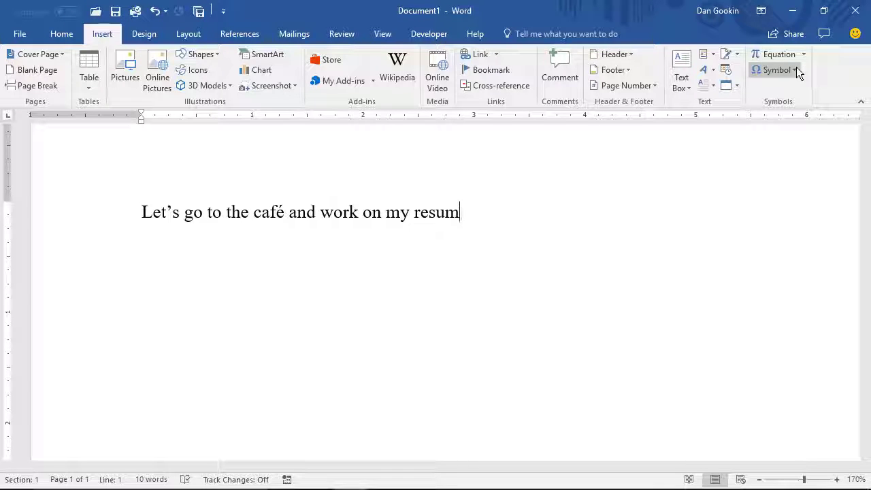
pyautogui.click(776, 70)
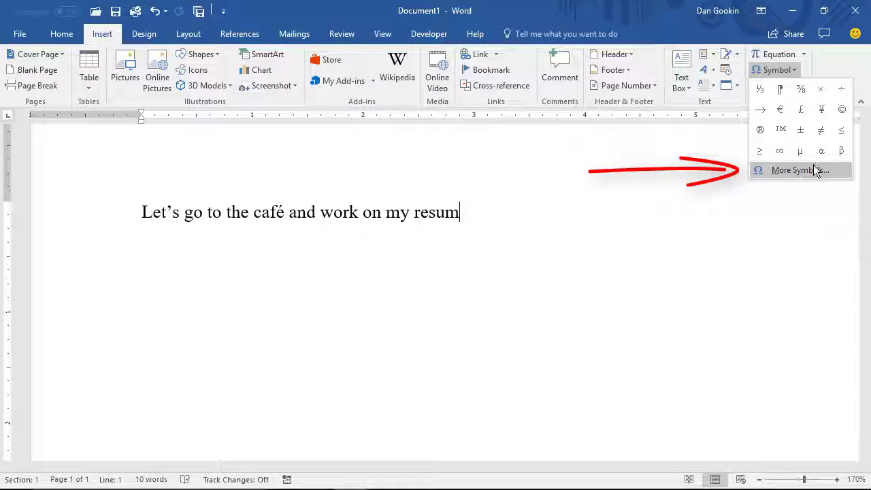
pyautogui.click(798, 169)
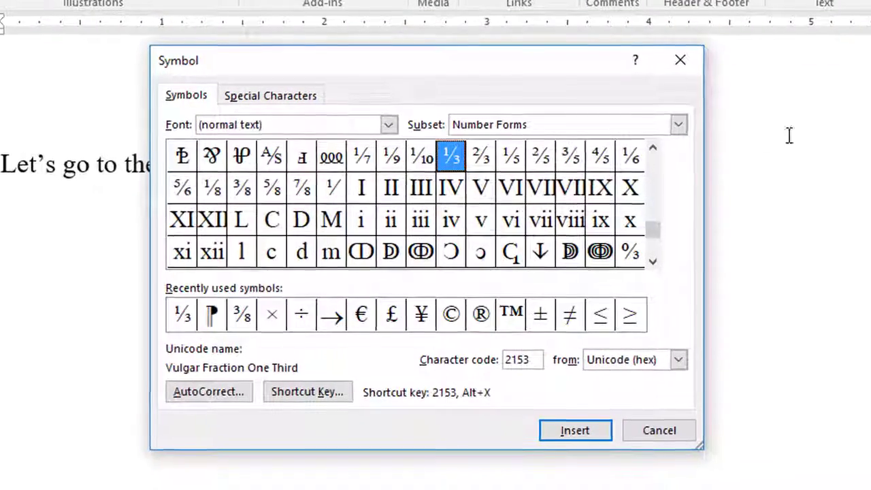
# - Select lowercase é in the Latin-1 Supplement subset and insert it into the document
pyautogui.click(677, 123)
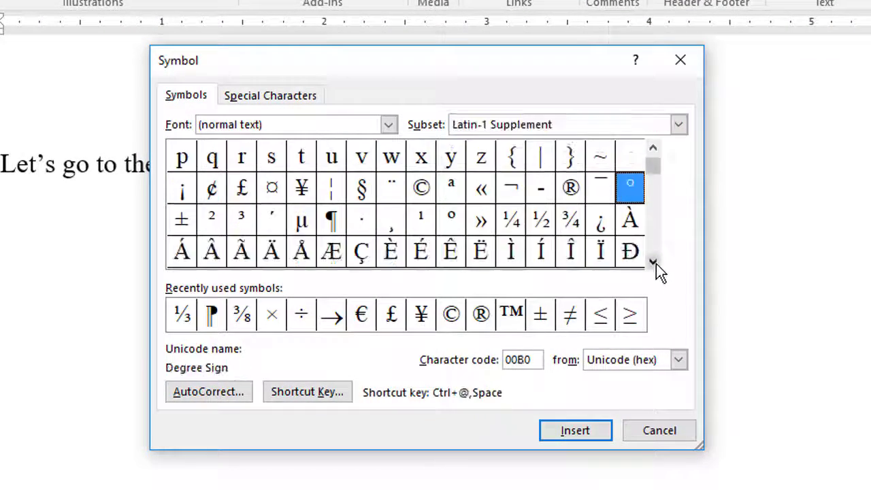
pyautogui.click(651, 262)
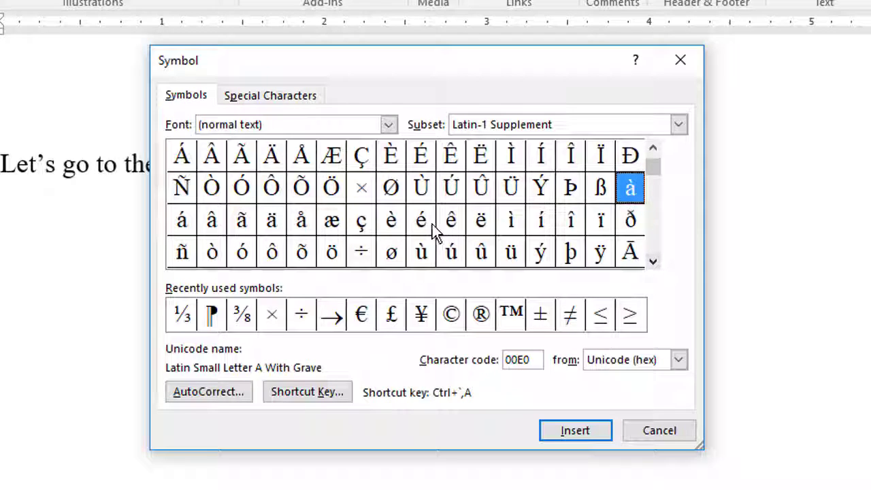
pyautogui.click(421, 219)
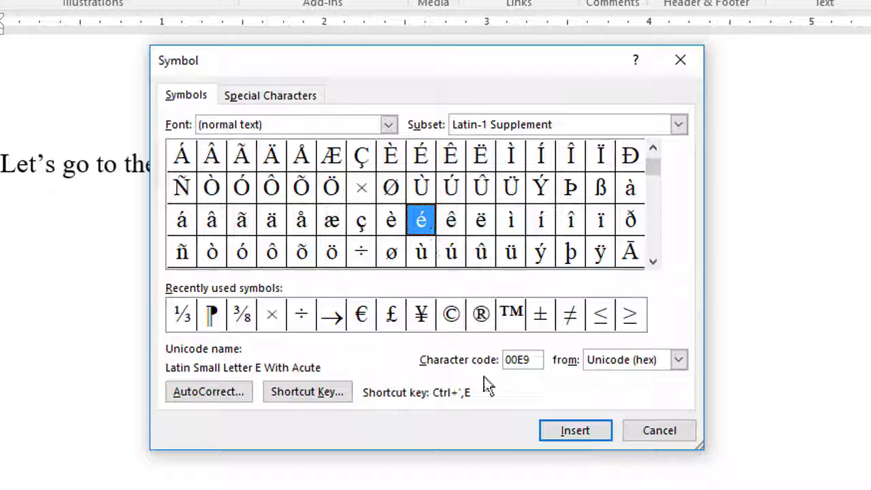
pyautogui.click(575, 430)
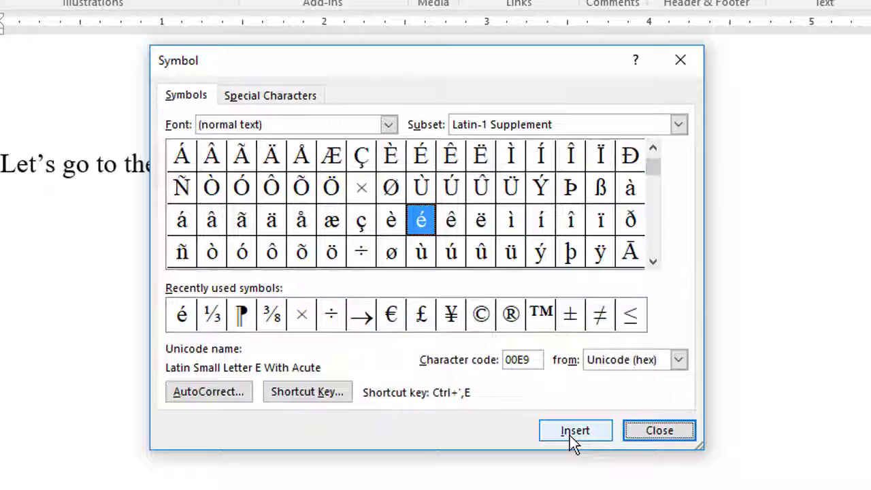
pyautogui.click(575, 430)
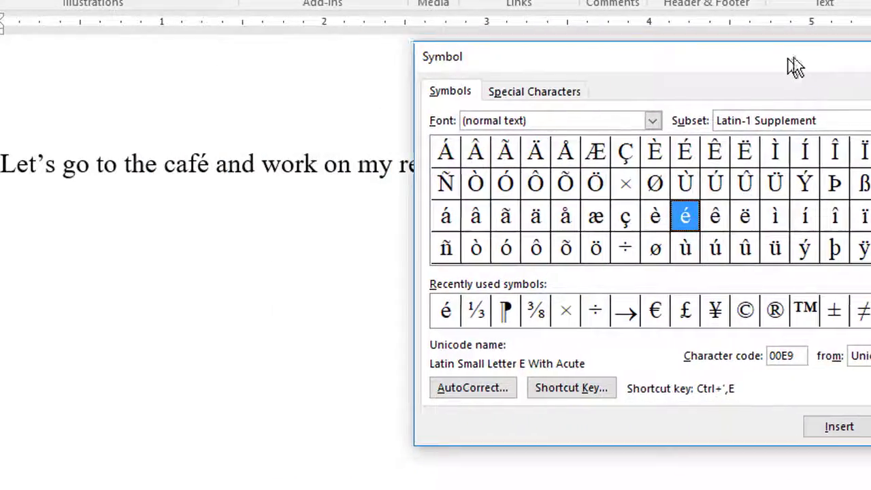
# - Close the Symbol dialog and type é with Ctrl+' then E to complete 'resumé'
pyautogui.click(839, 426)
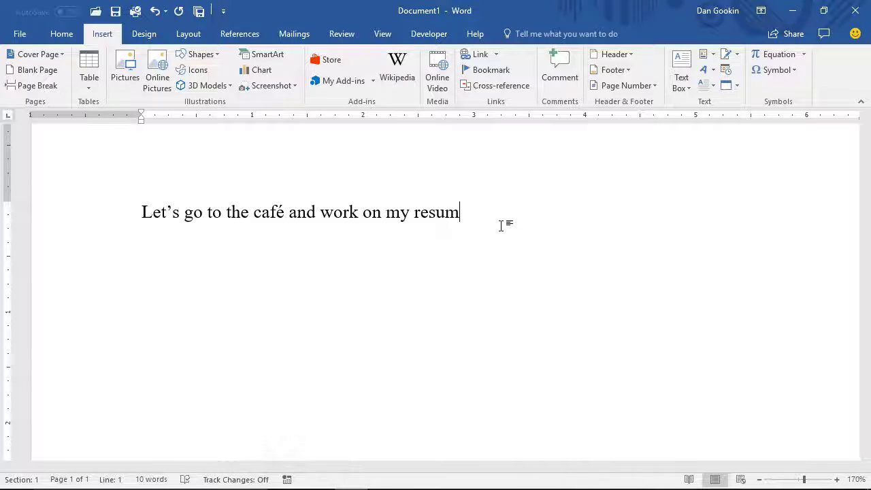
pyautogui.write('é')
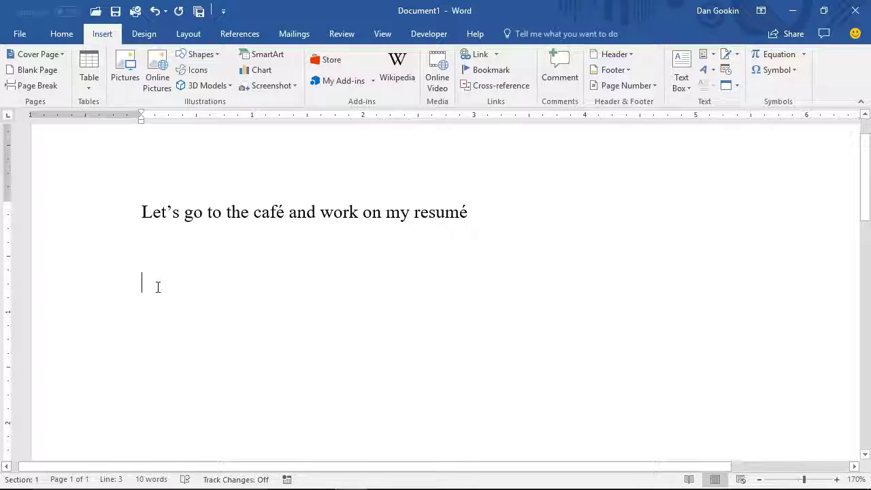
# - Type â on the new line using Ctrl+Shift+^ followed by A
pyautogui.write('â')
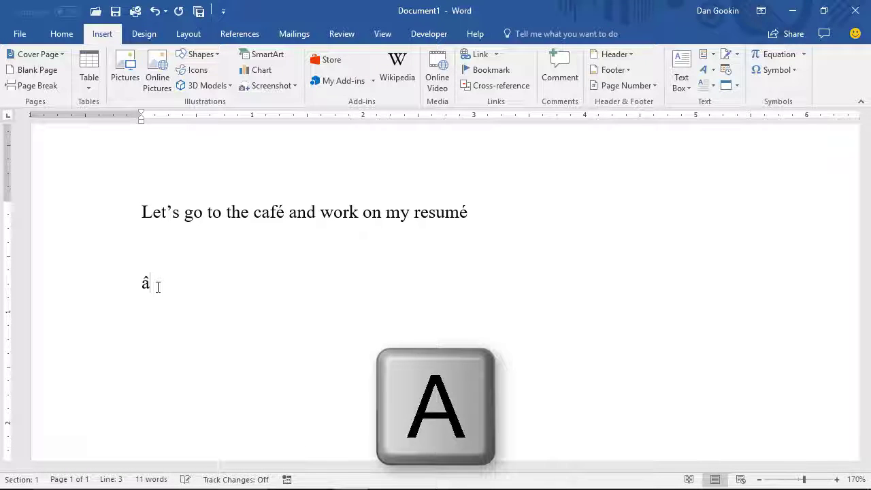